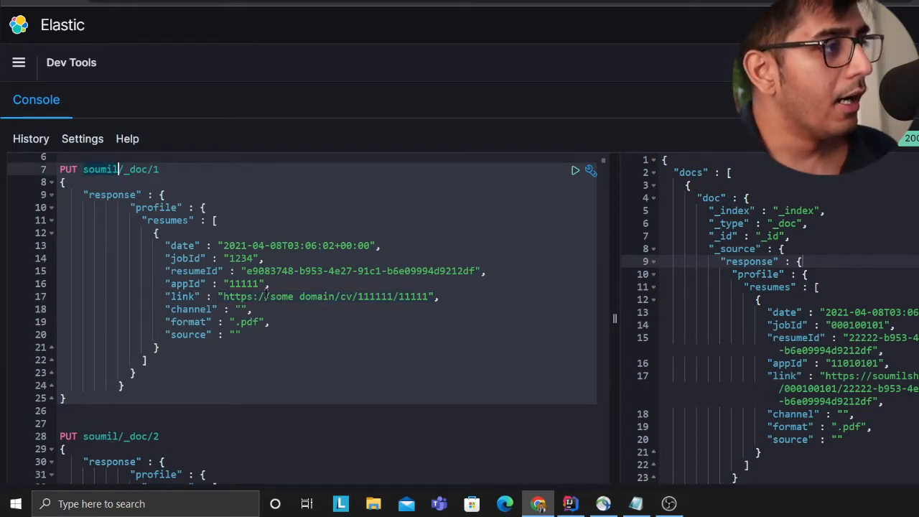
# Launch Notepad from the Start search to hold the copied resume entry
pyautogui.write('no')
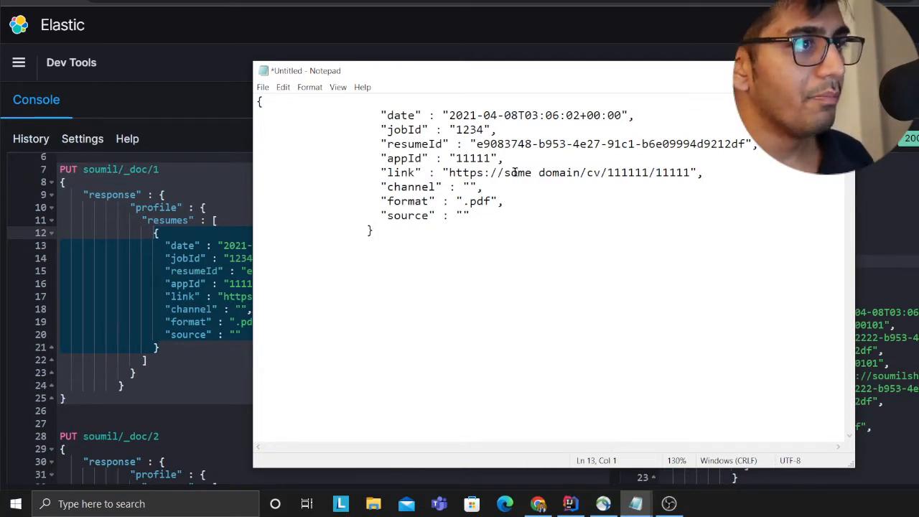
pyautogui.moveTo(518, 173); pyautogui.dragTo(580, 172)
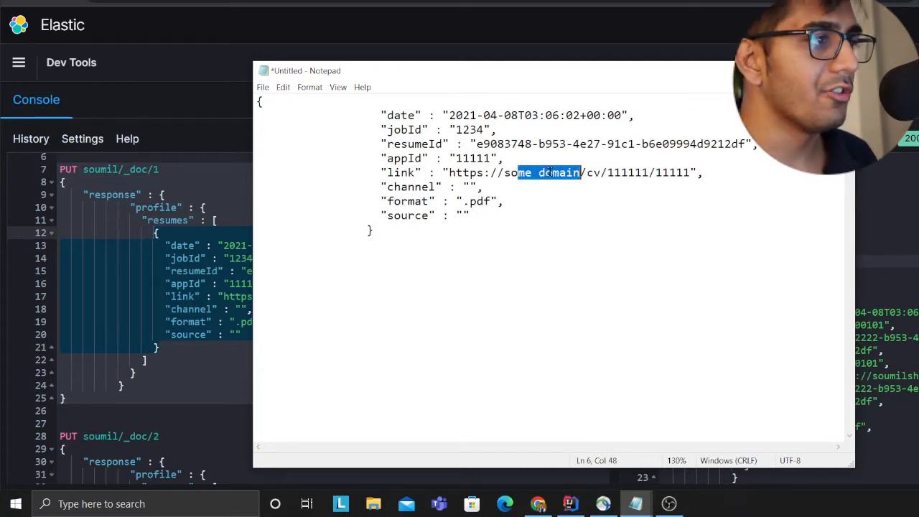
pyautogui.click(327, 264)
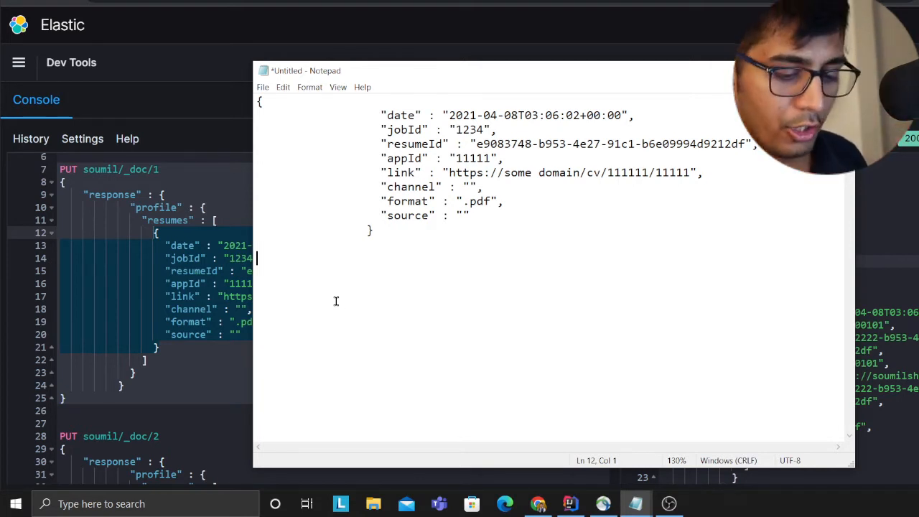
pyautogui.write('soumilshah')
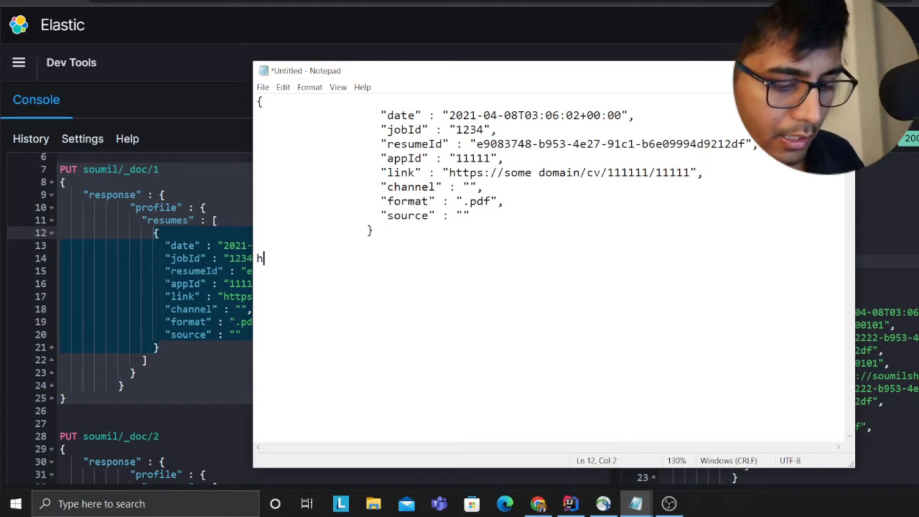
pyautogui.write('ttps://sou')
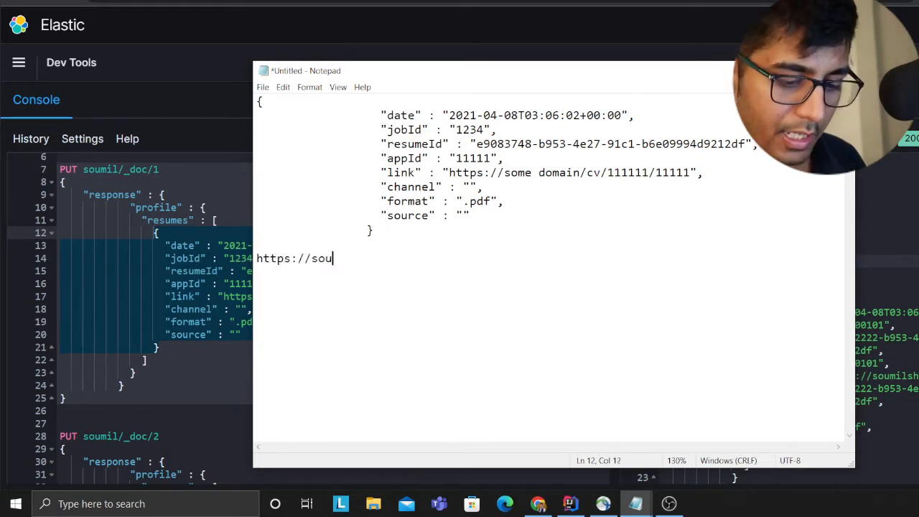
pyautogui.write('milshah')
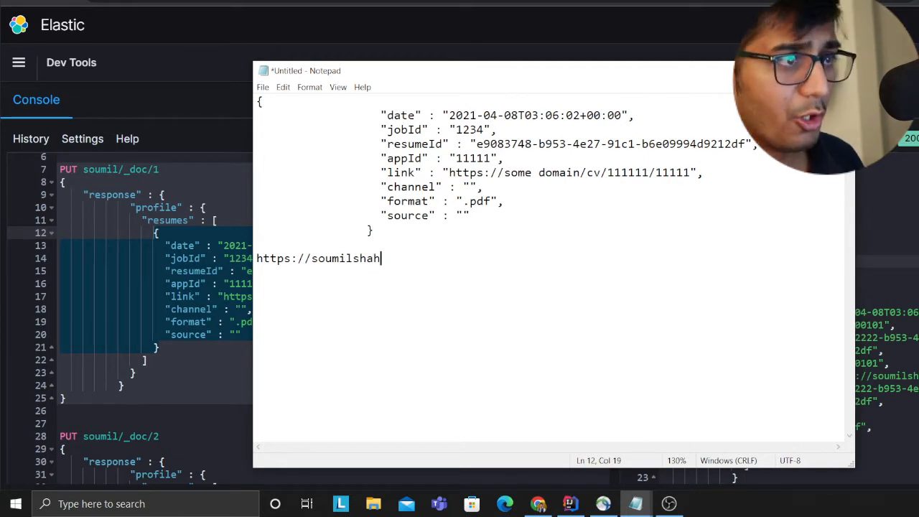
pyautogui.write('/cv')
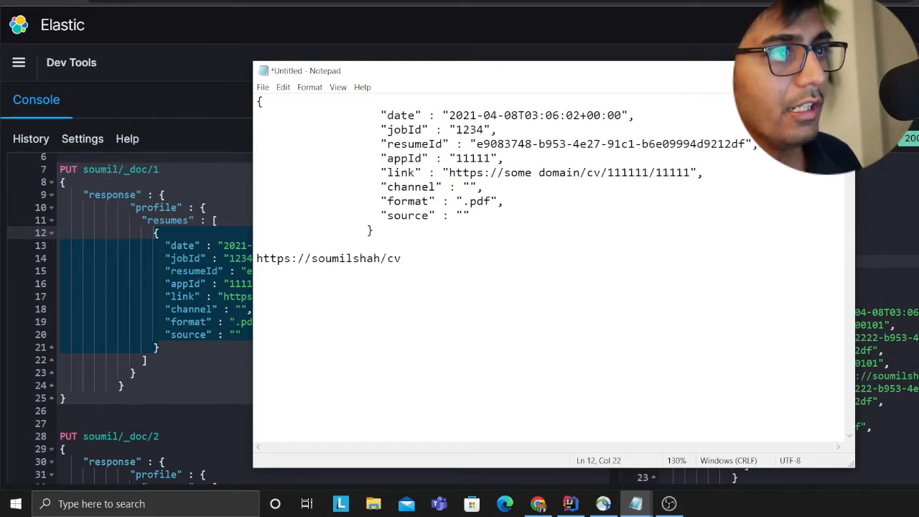
pyautogui.write('/')
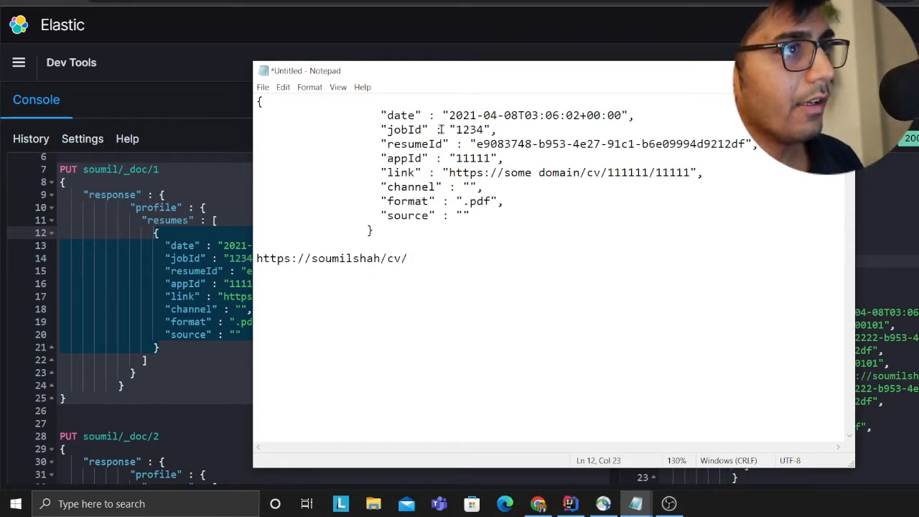
pyautogui.write('1234')
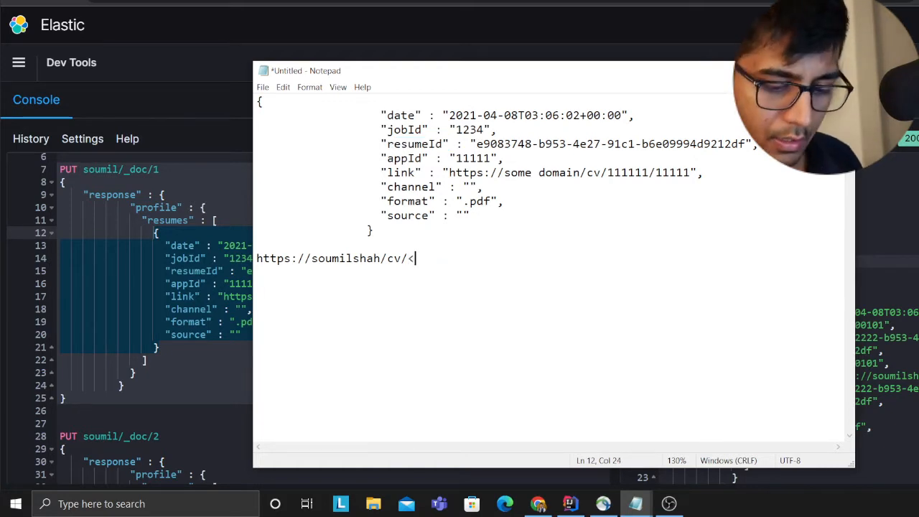
# Finish the template as /cv/<JOBID>/<resumeId> using placeholders for jobId and resumeId
pyautogui.write('JOBID>')
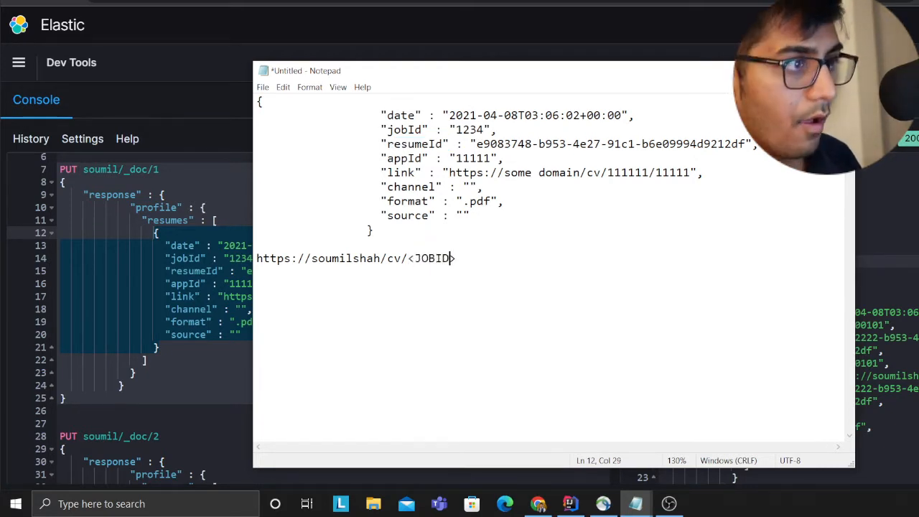
pyautogui.write('/')
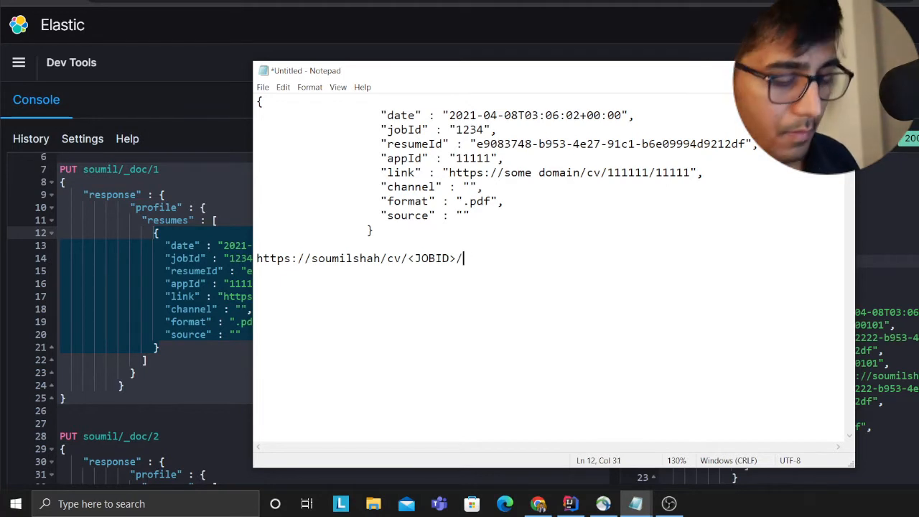
pyautogui.write('<>')
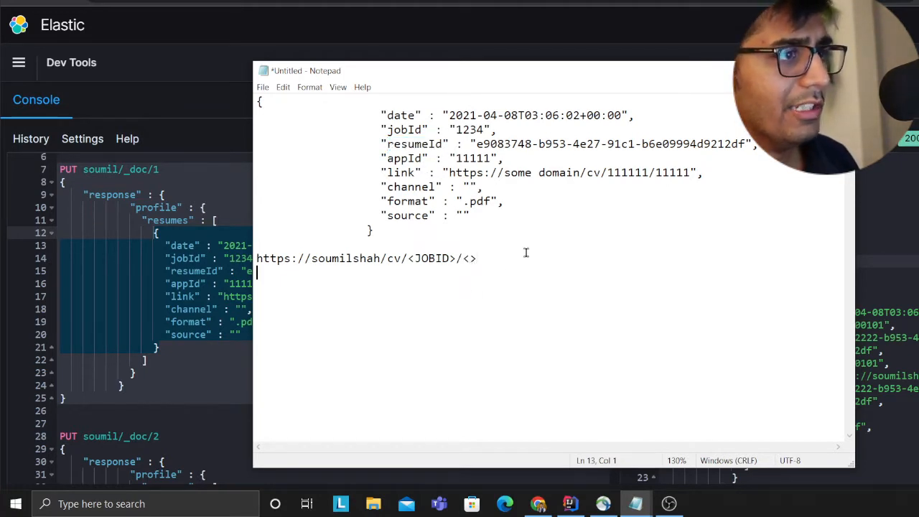
pyautogui.write('resumeId')
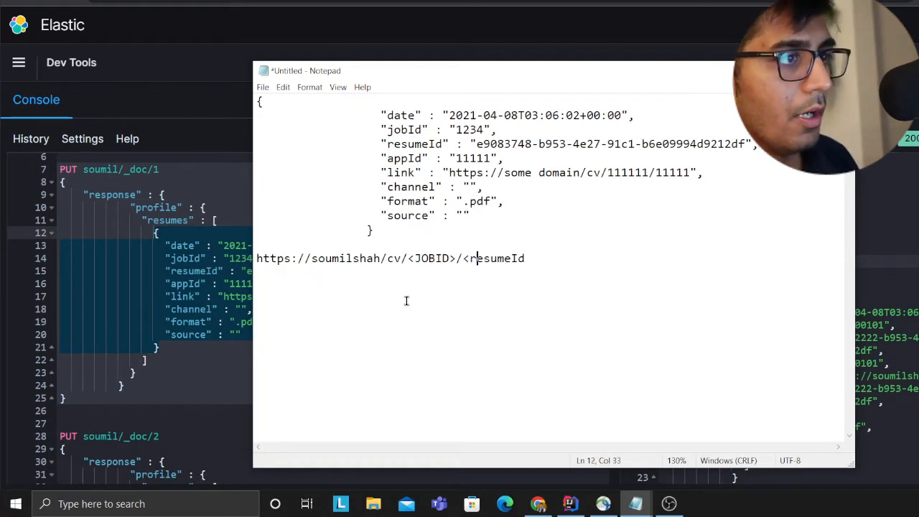
pyautogui.write('>')
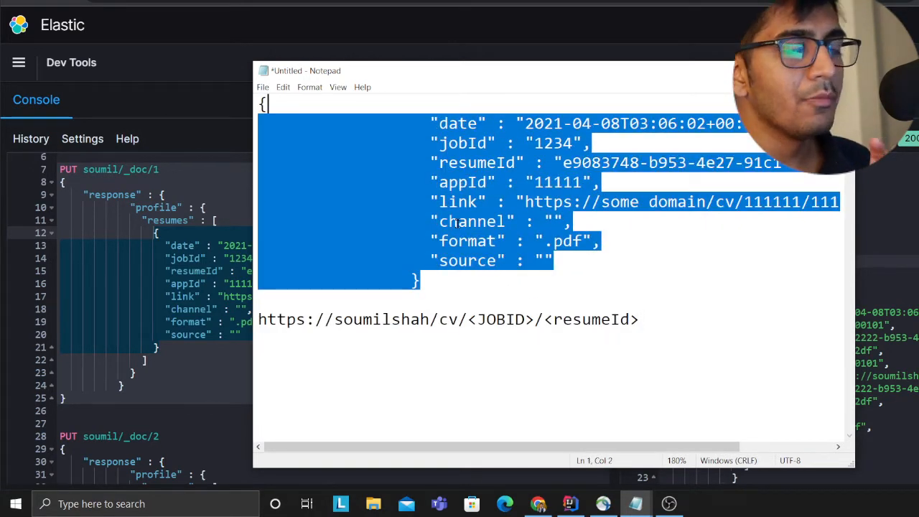
# Highlight the sample jobId value 1234 to compare it with the link template
pyautogui.click(529, 260)
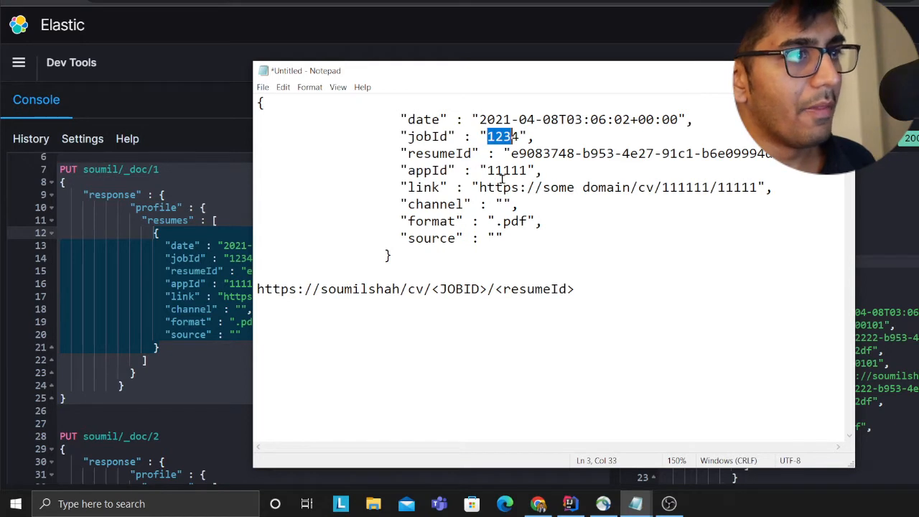
pyautogui.doubleClick(359, 289)
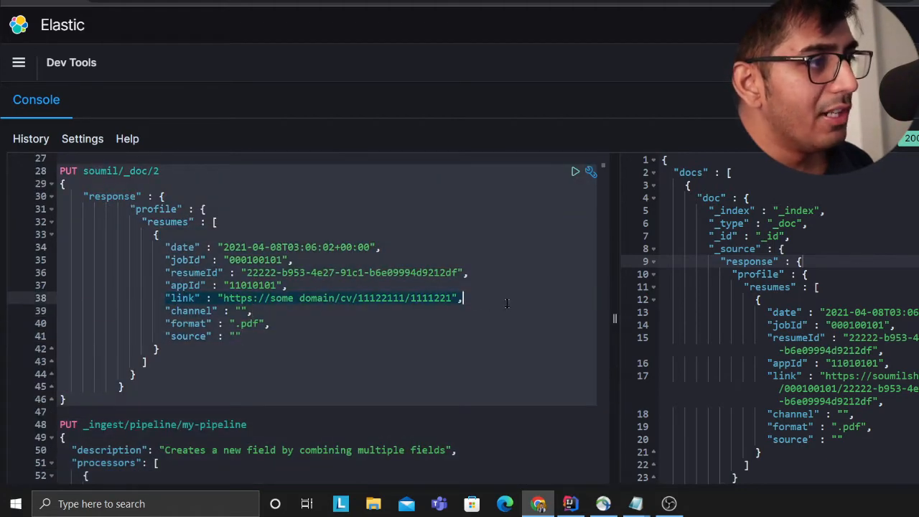
# Scroll the console to the PUT _ingest/pipeline/my-pipeline request
pyautogui.scroll(-3)
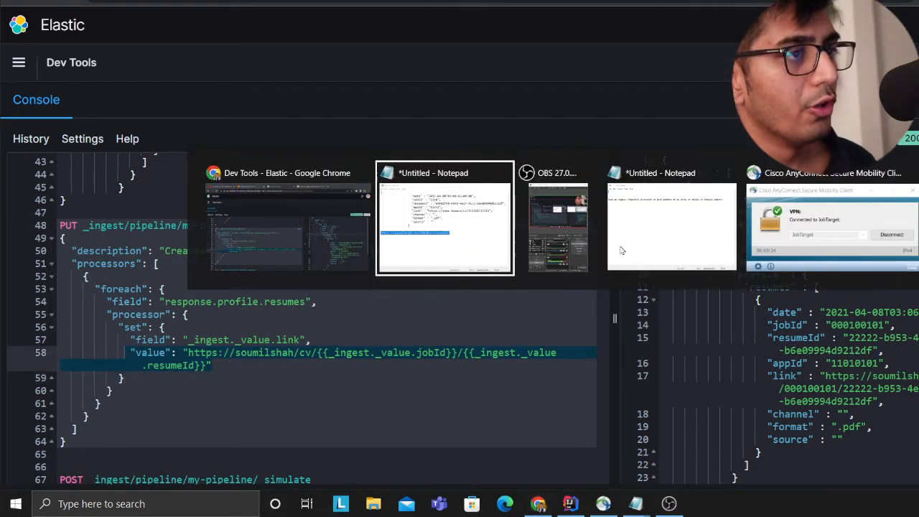
# In Notepad, highlight the {{_ingest._value.jobId}} expression in the pasted set processor value
pyautogui.click(445, 218)
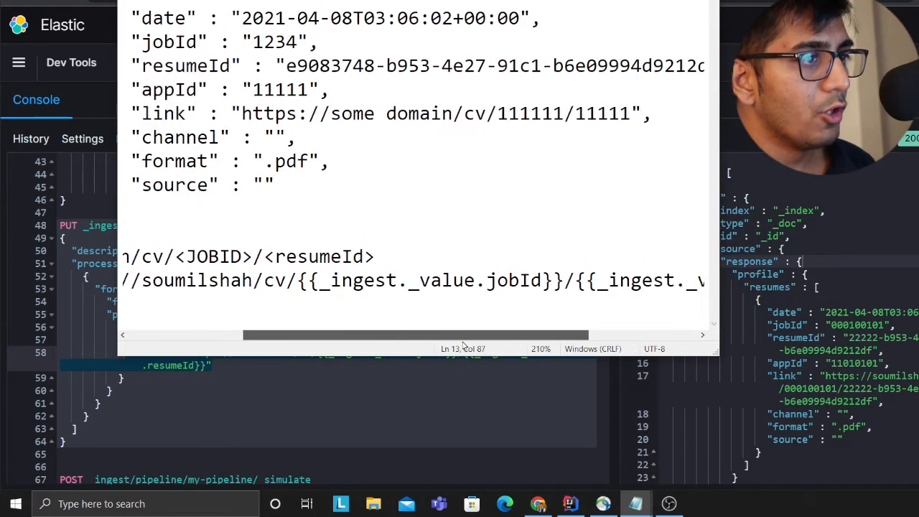
pyautogui.doubleClick(431, 280)
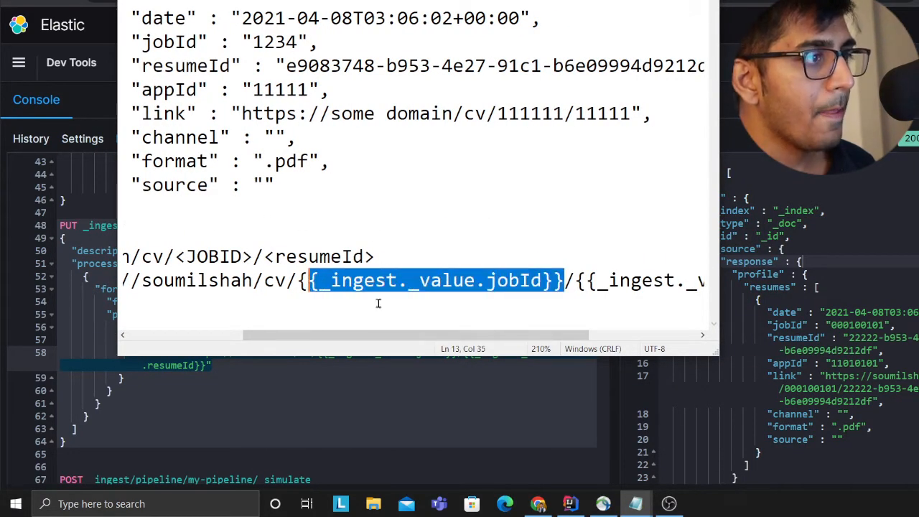
pyautogui.doubleClick(443, 280)
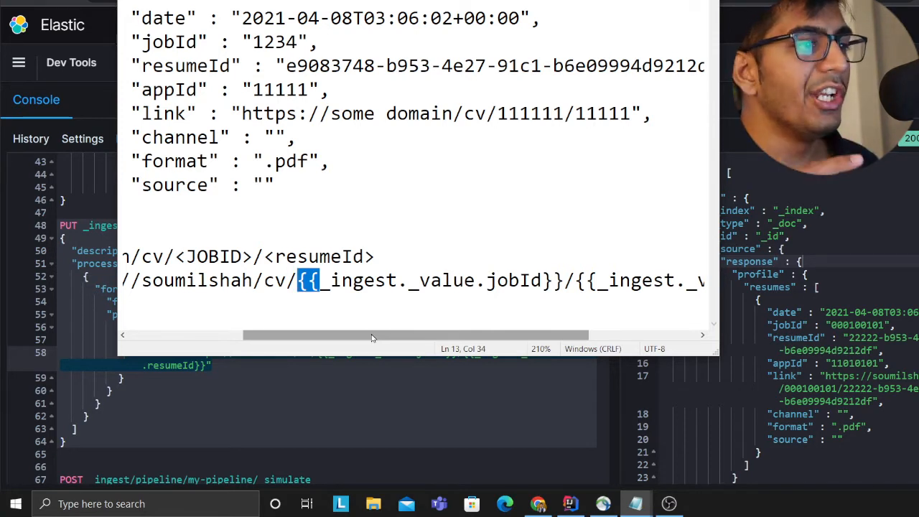
pyautogui.doubleClick(502, 280)
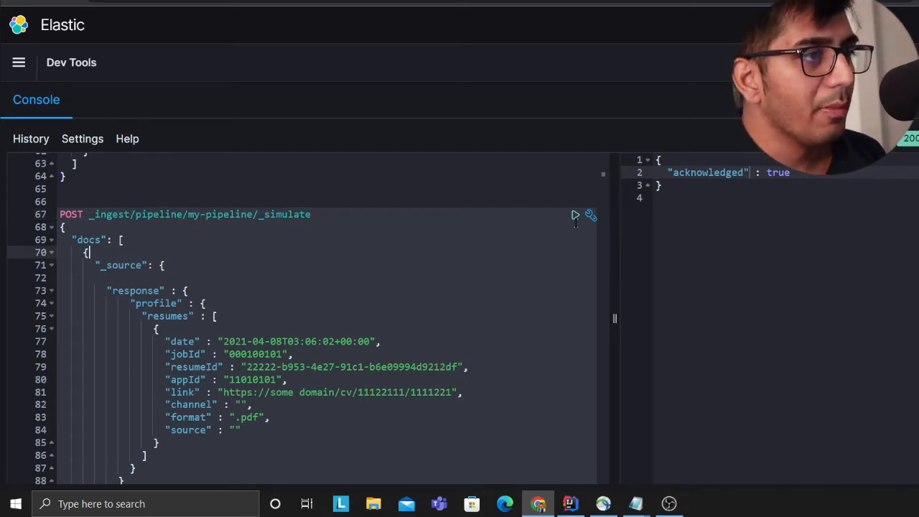
# Run the my-pipeline _simulate request on the sample resume document
pyautogui.click(574, 216)
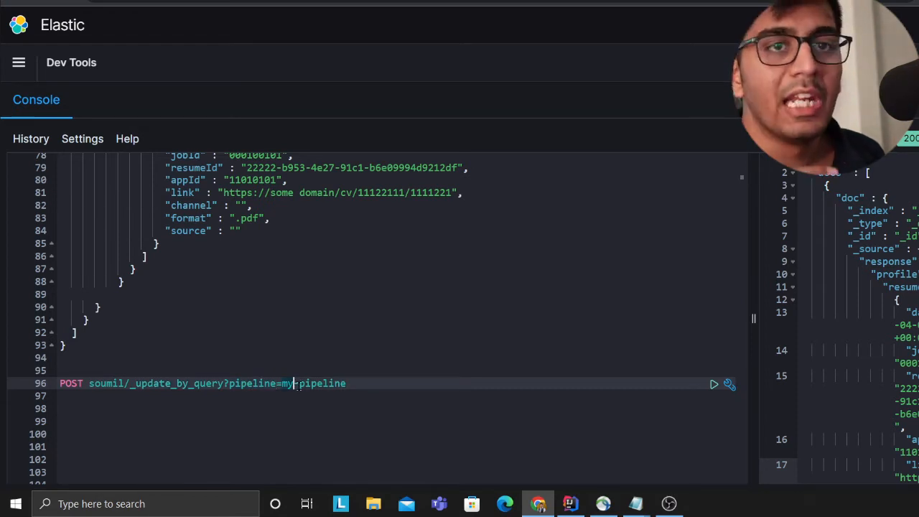
# Run POST soumil/_update_by_query?pipeline=my-pipeline, then GET soumil/_search to review the updated documents
pyautogui.click(714, 384)
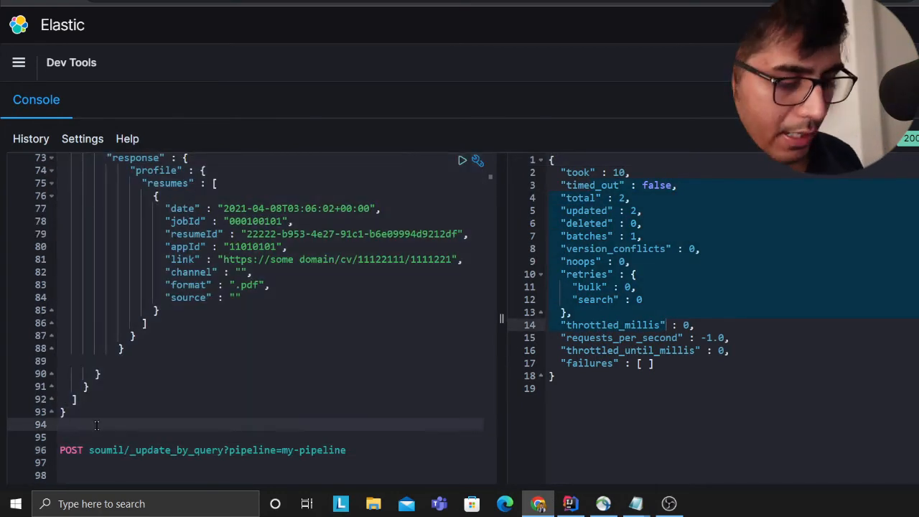
pyautogui.write('GET soumil')
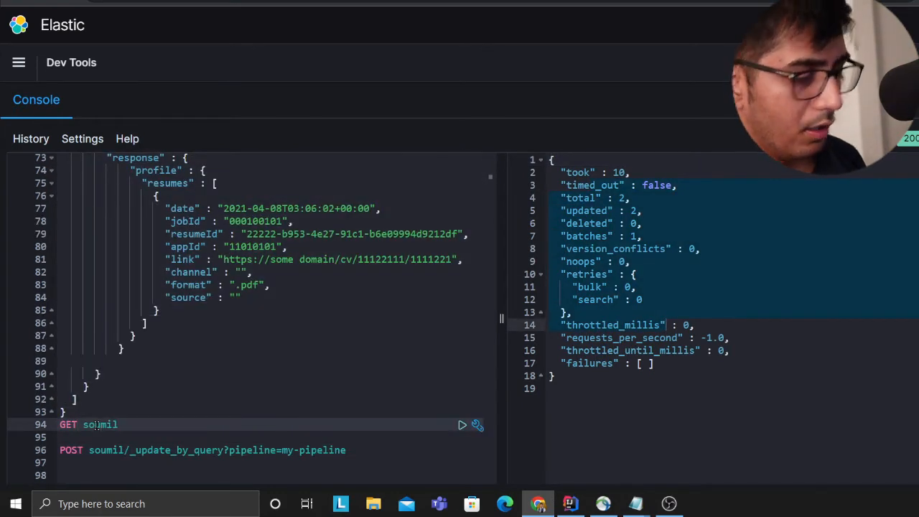
pyautogui.write('/_search')
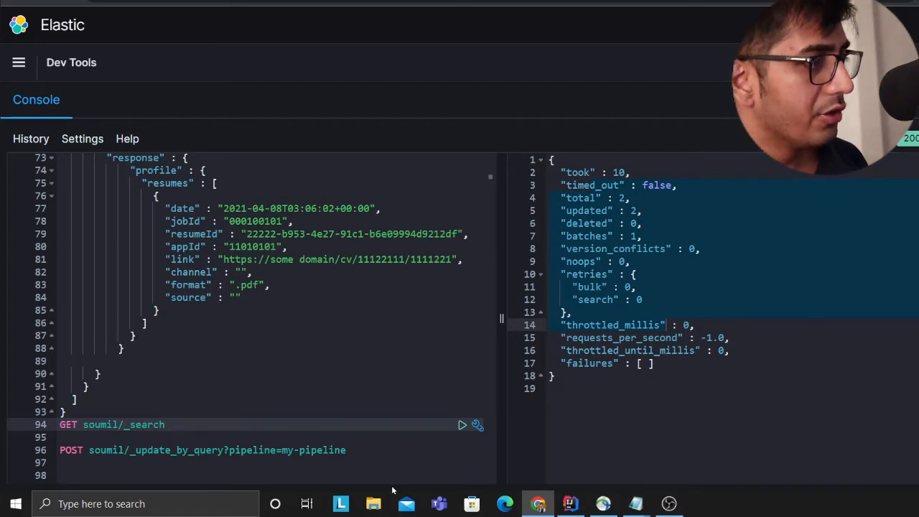
pyautogui.click(460, 425)
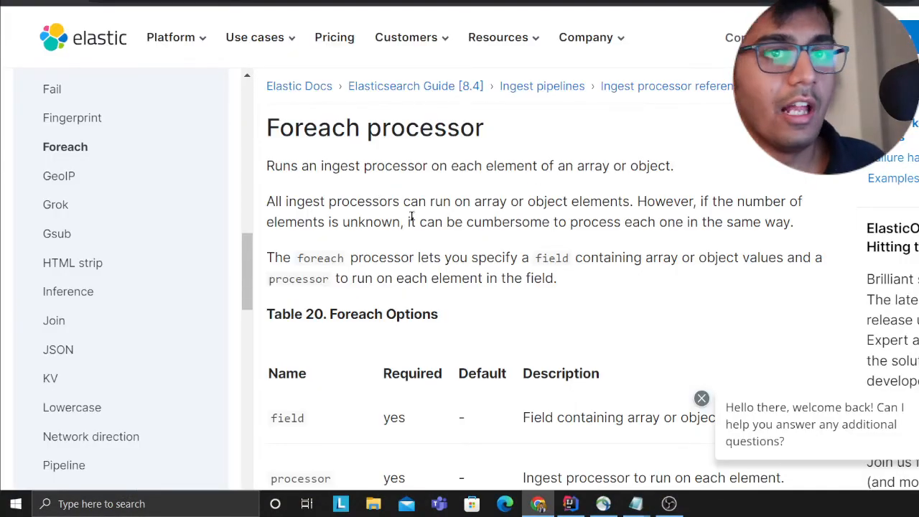
# Scroll through the Foreach processor page's keys-and-values, array and array-of-objects examples
pyautogui.scroll(-3)
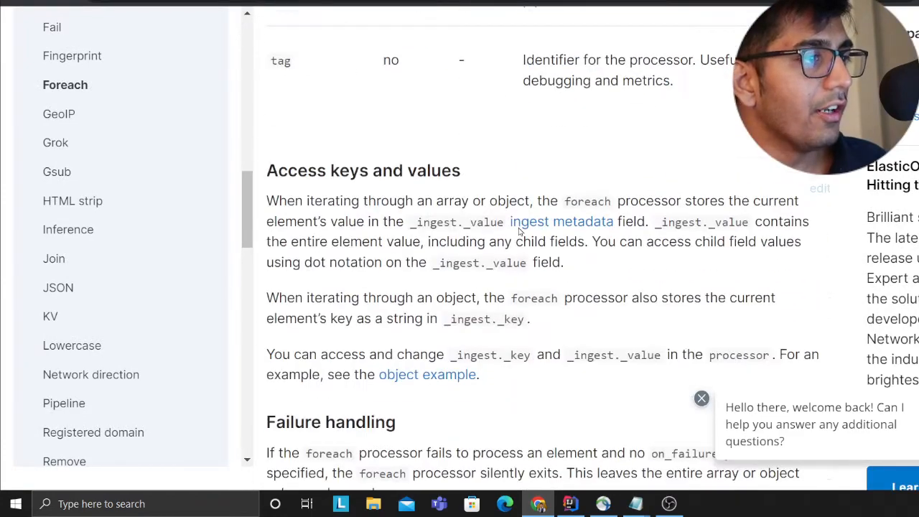
pyautogui.scroll(-3)
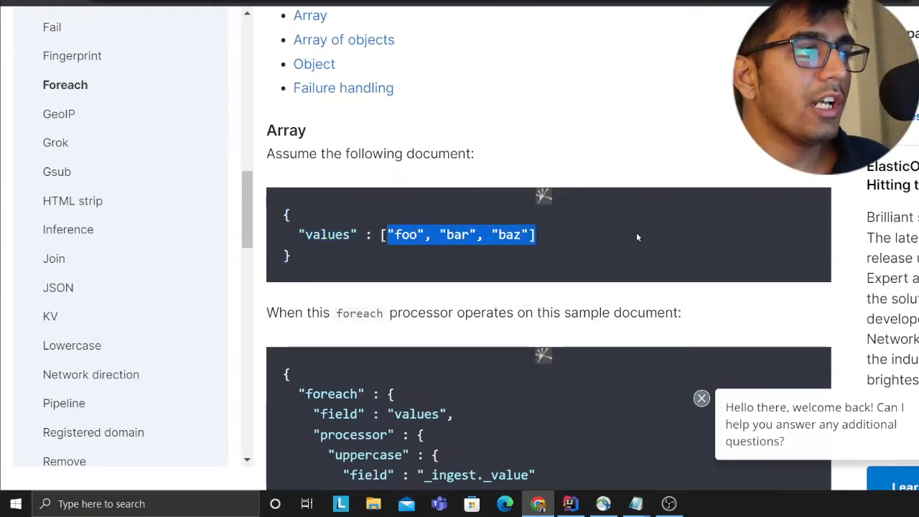
pyautogui.scroll(-3)
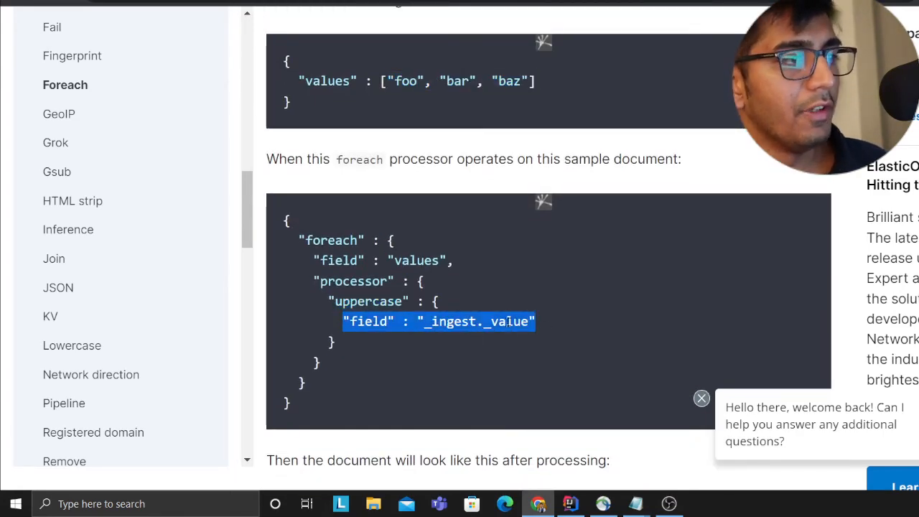
pyautogui.scroll(-3)
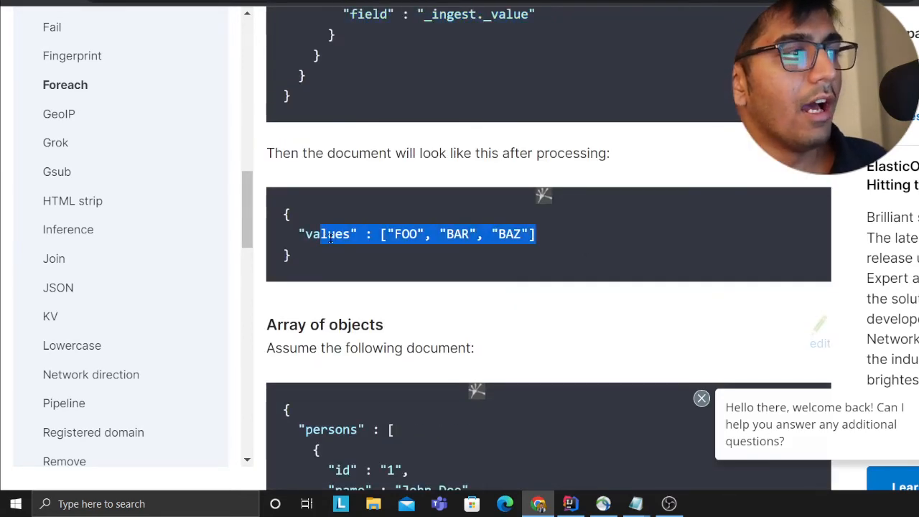
pyautogui.scroll(-3)
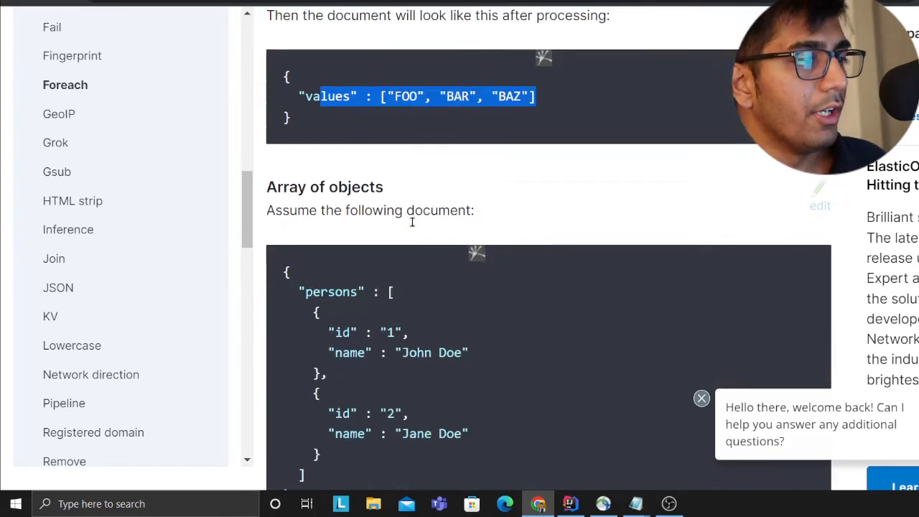
pyautogui.scroll(-3)
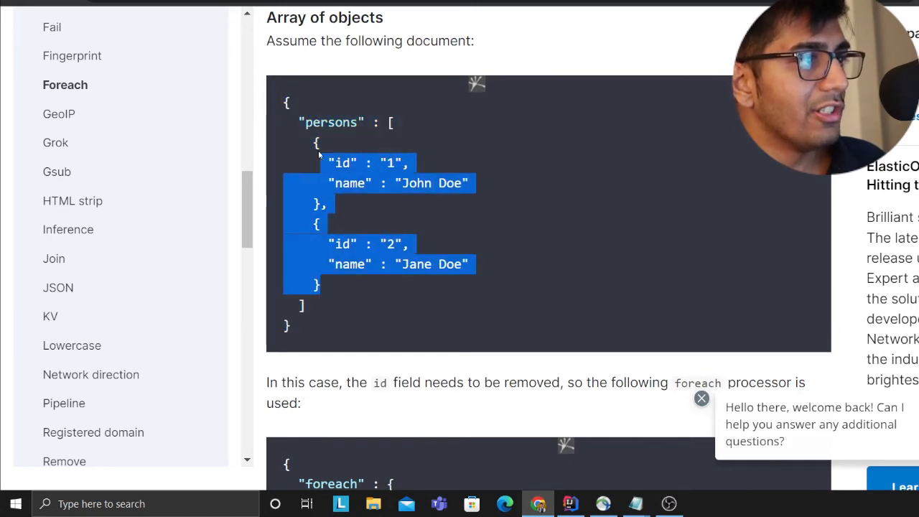
pyautogui.scroll(-3)
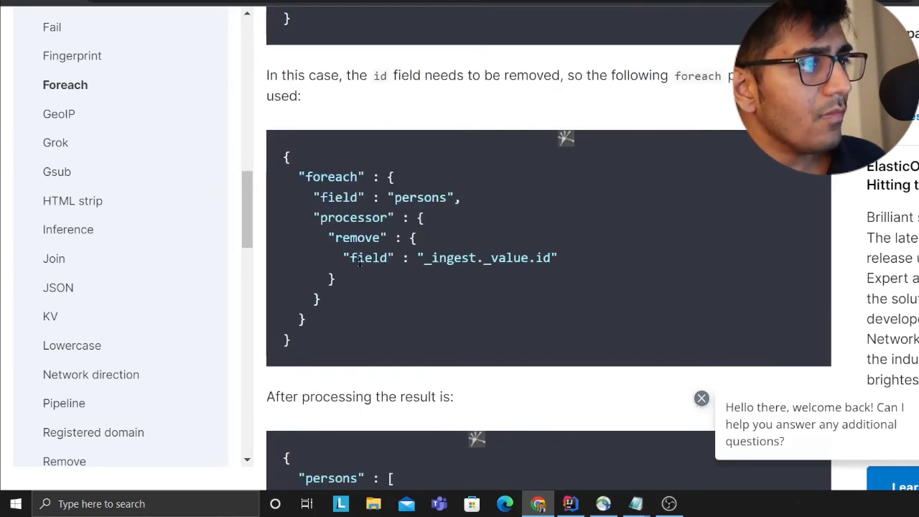
pyautogui.doubleClick(451, 259)
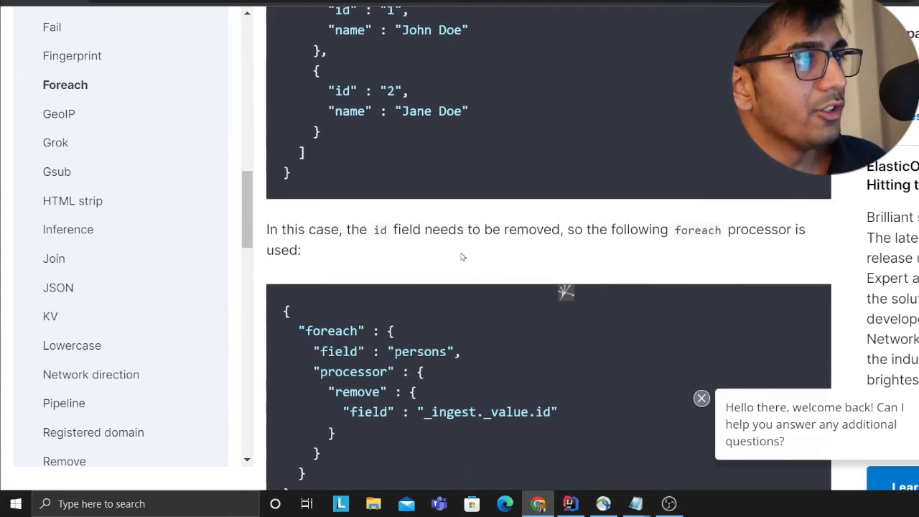
pyautogui.scroll(-3)
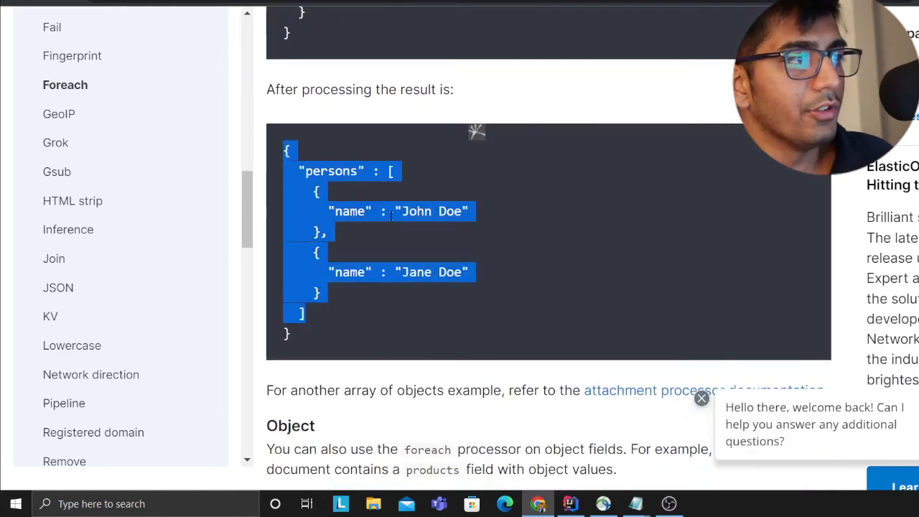
pyautogui.scroll(-3)
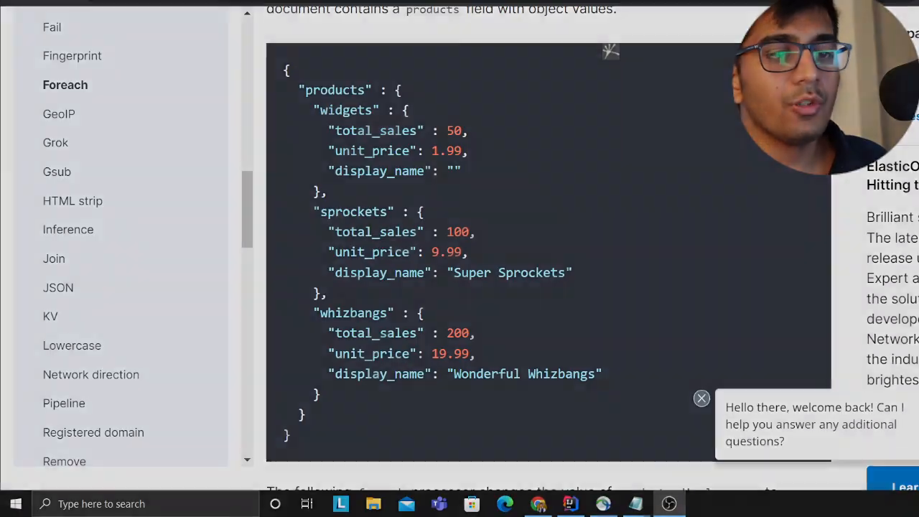
# Review the Object example and scroll on to the Failure handling section with its on_failure block
pyautogui.scroll(3)
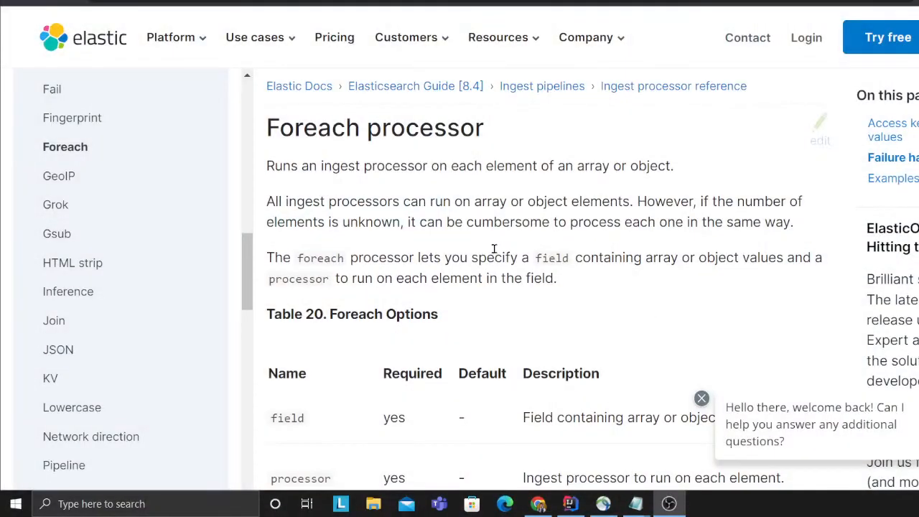
pyautogui.scroll(-3)
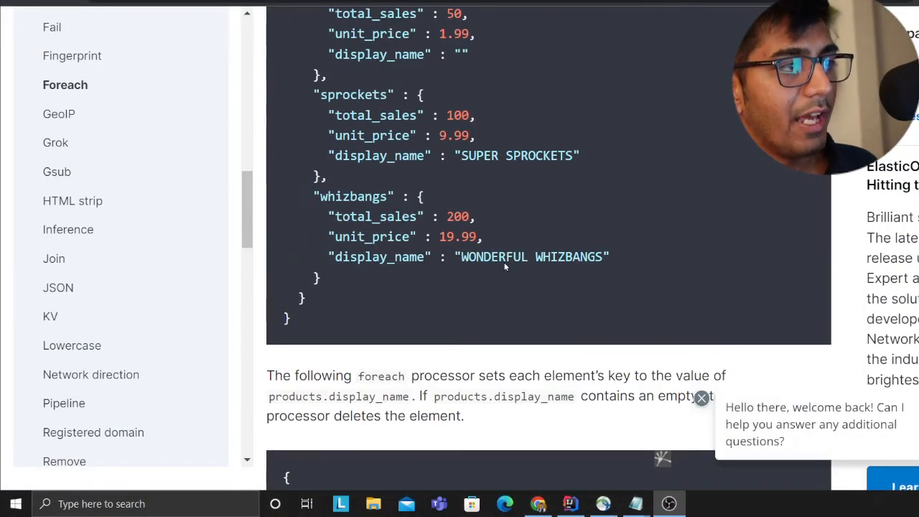
pyautogui.scroll(-3)
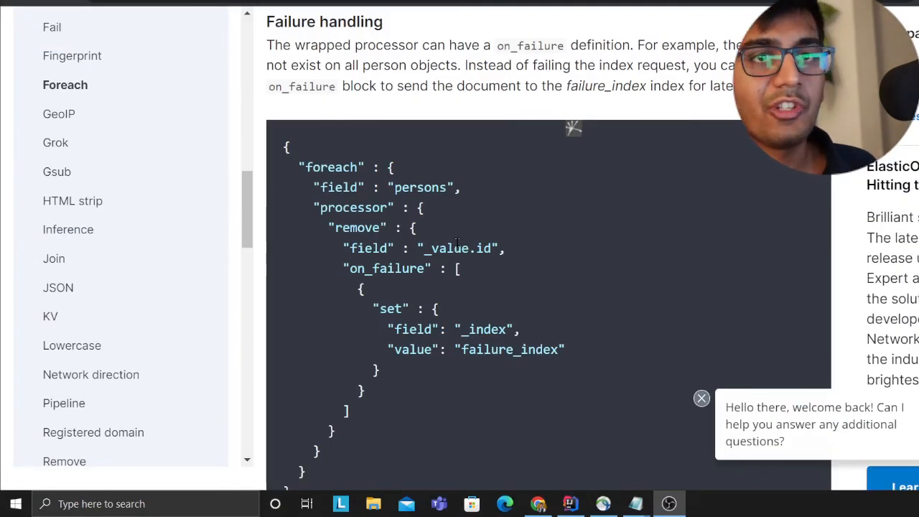
pyautogui.moveTo(520, 253)
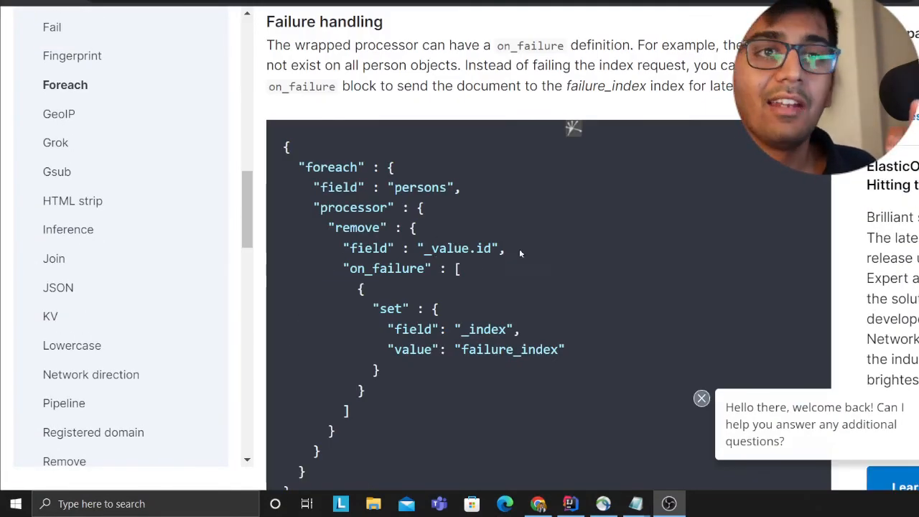